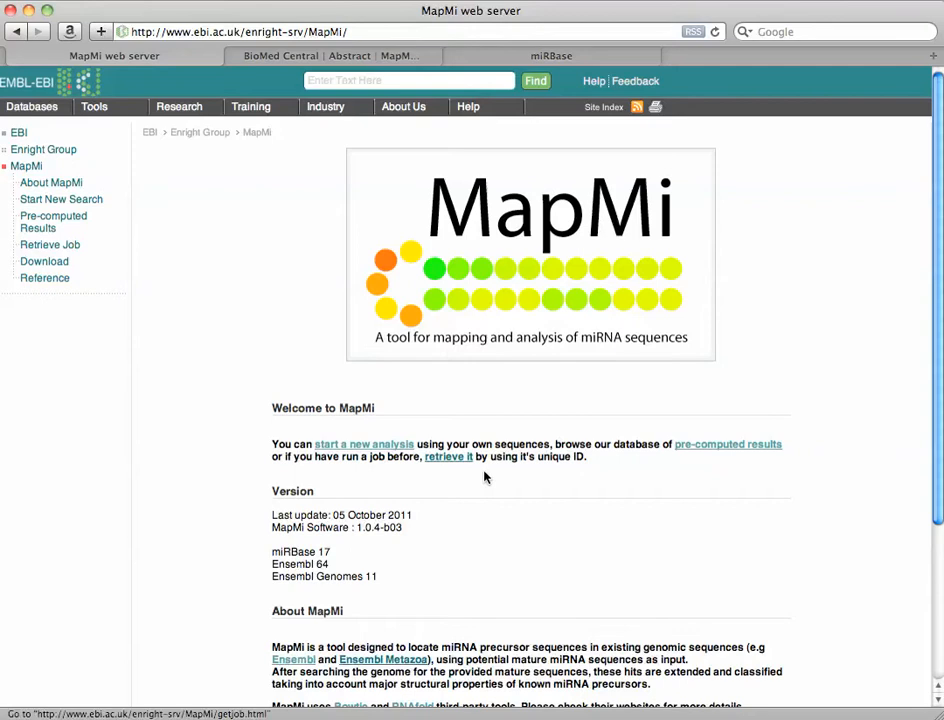
# Place the cfa-let-7a MIMAT0006594 FASTA entry in the Input Sequences box
pyautogui.click(364, 444)
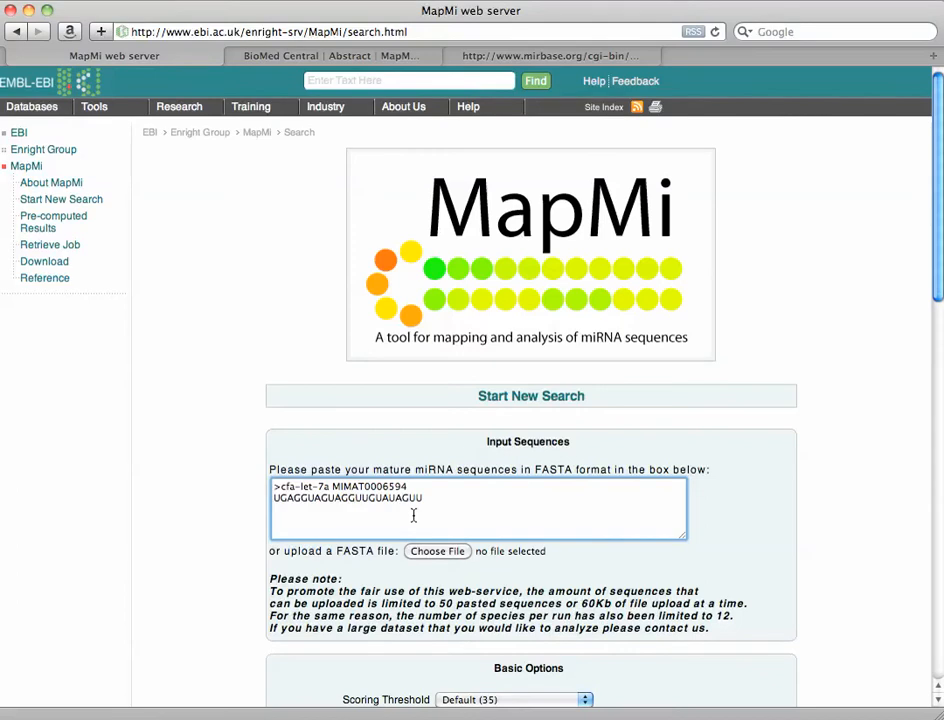
pyautogui.scroll(-3)
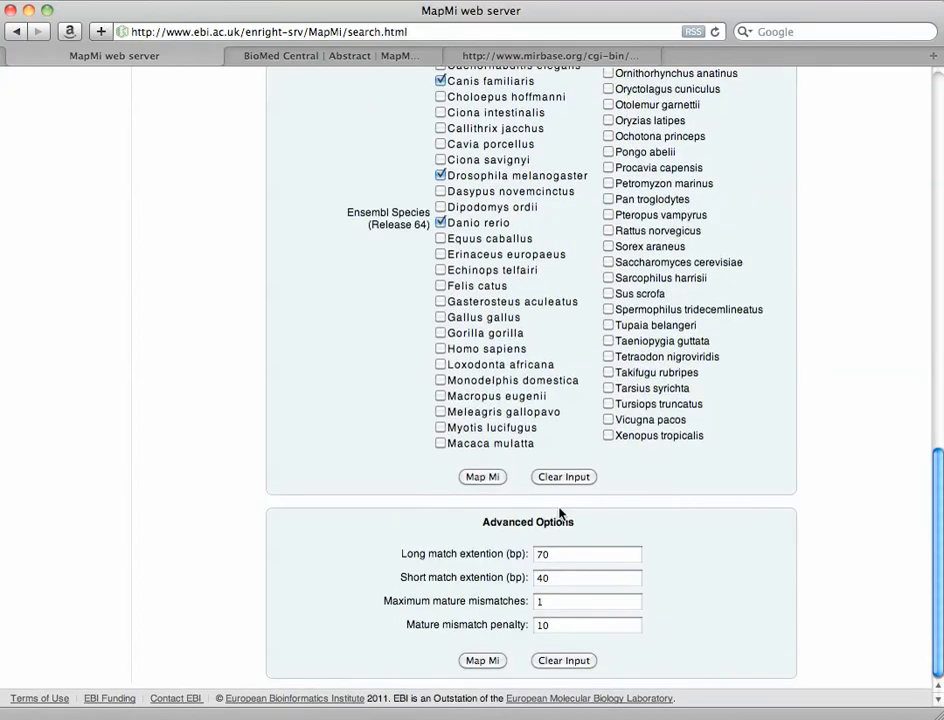
# Tick Canis familiaris, Drosophila melanogaster and Danio rerio under Ensembl Species (Release 64)
pyautogui.click(482, 476)
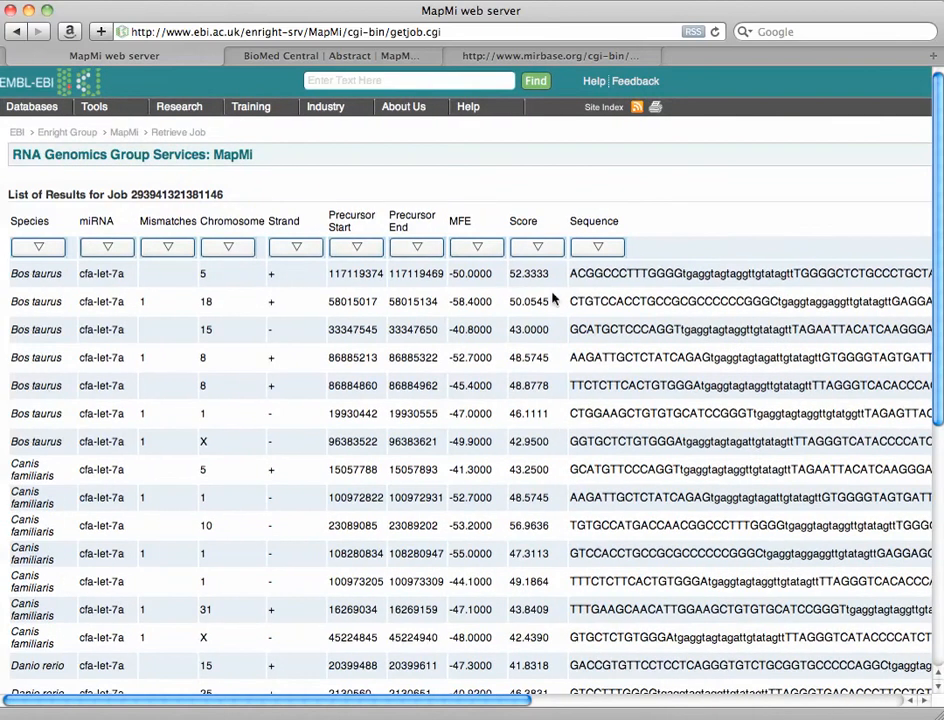
# Sort the hits by descending Score, bringing the 60.12 Danio rerio hit to the top
pyautogui.click(536, 248)
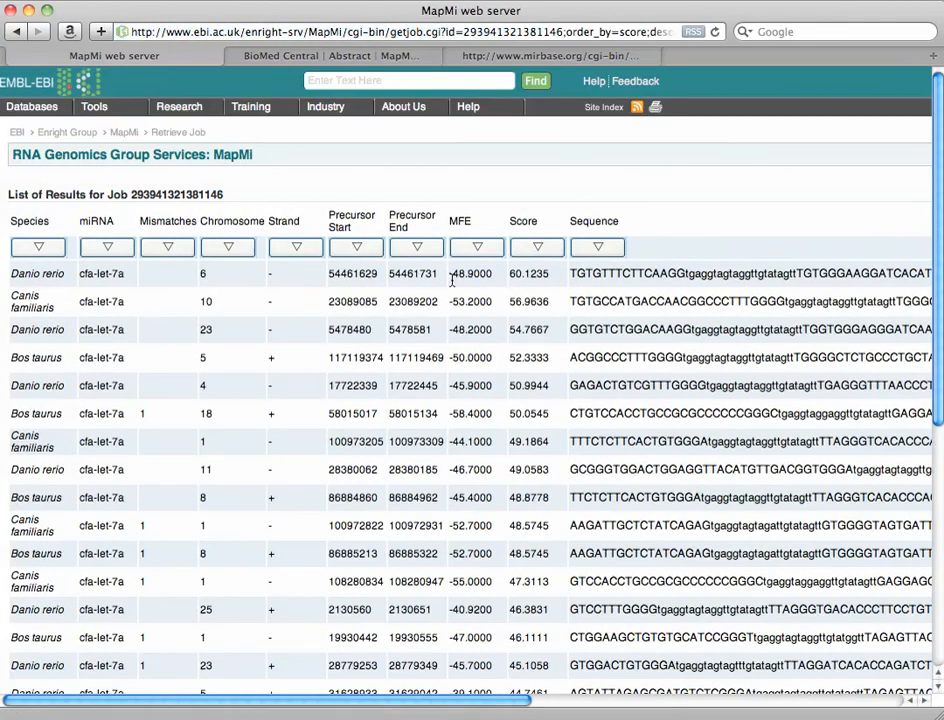